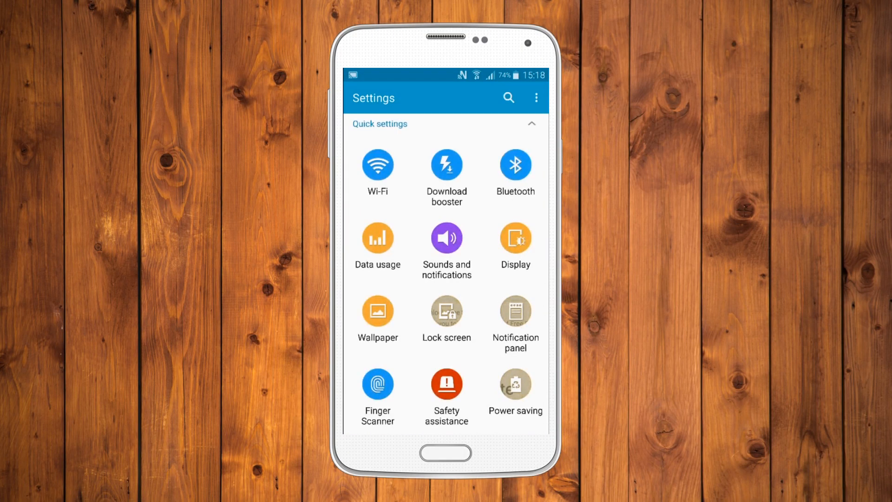
Turn Bluetooth on and select Wireless Controller from the available devices to request pairing
{"action": "left_click", "coordinate": [514, 164]}
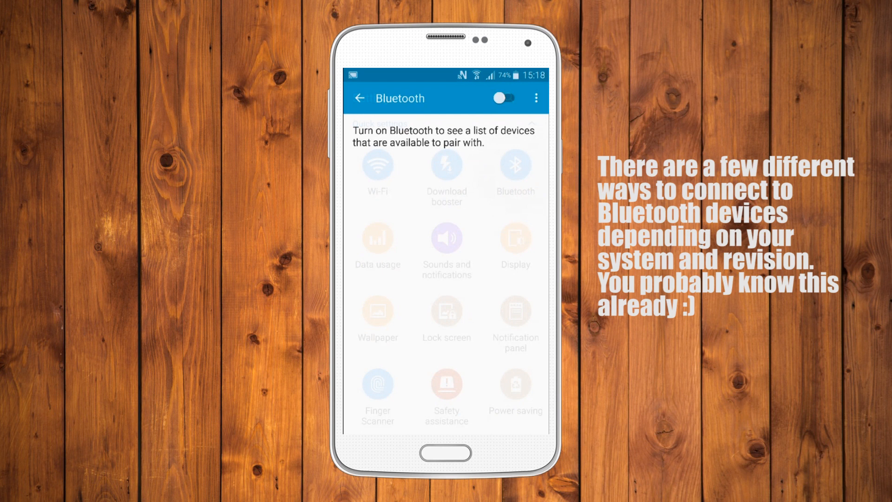
{"action": "left_click", "coordinate": [503, 97]}
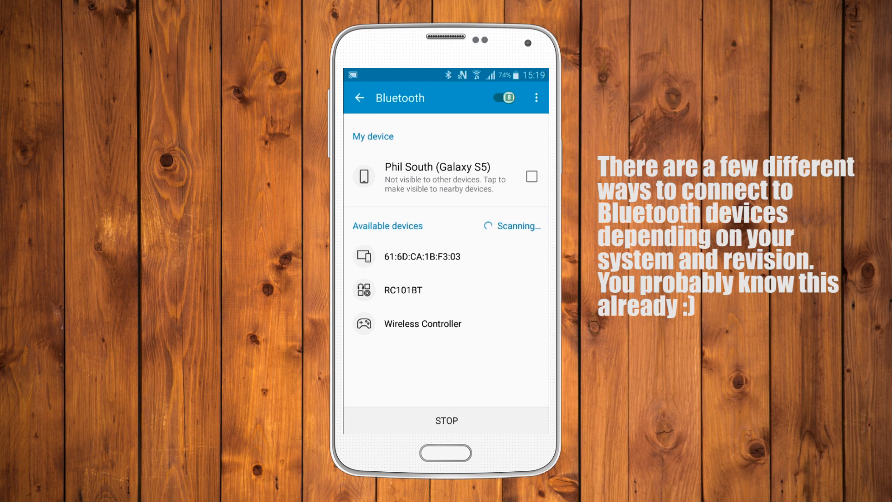
{"action": "left_click", "coordinate": [422, 323]}
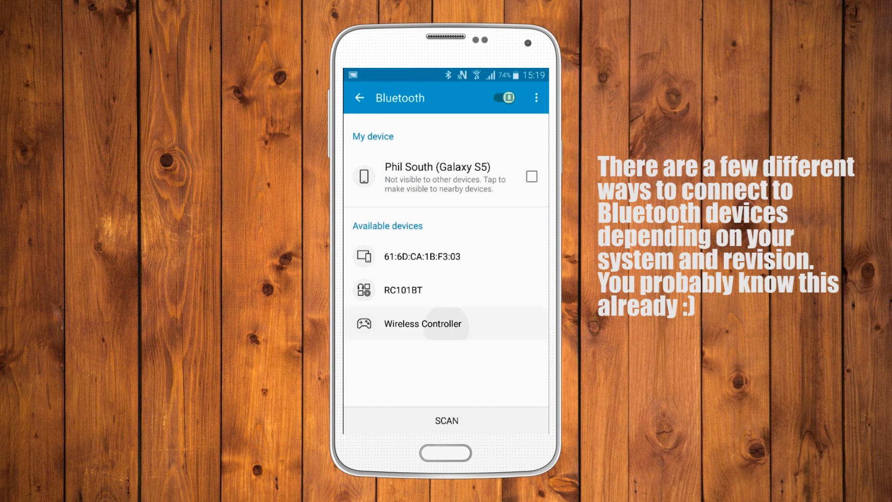
{"action": "left_click", "coordinate": [446, 420]}
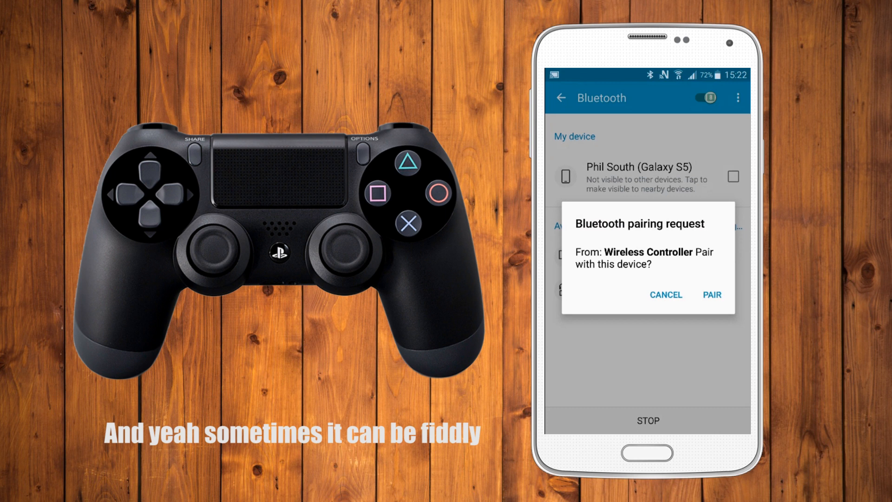
{"action": "left_click", "coordinate": [711, 295]}
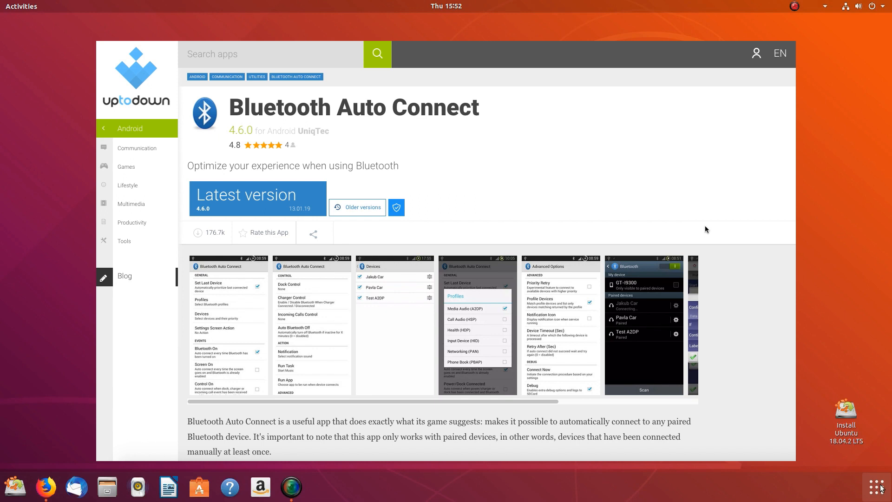
{"action": "mouse_move", "coordinate": [657, 222]}
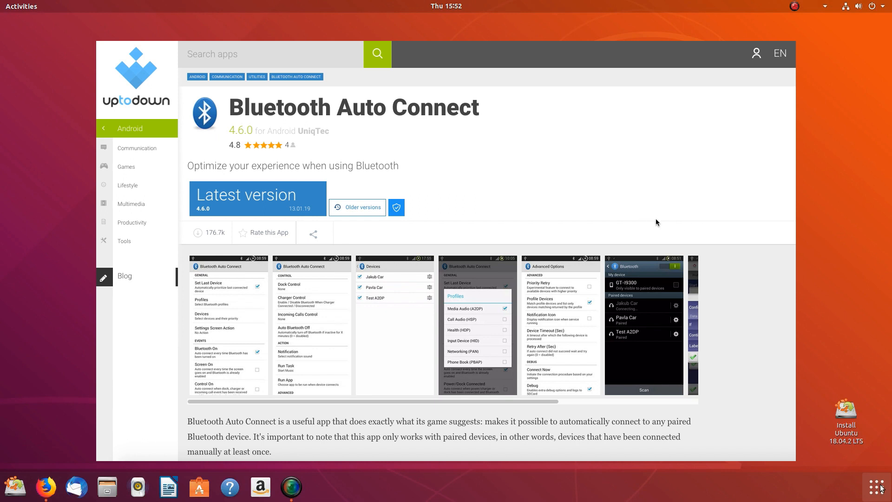
{"action": "mouse_move", "coordinate": [640, 217]}
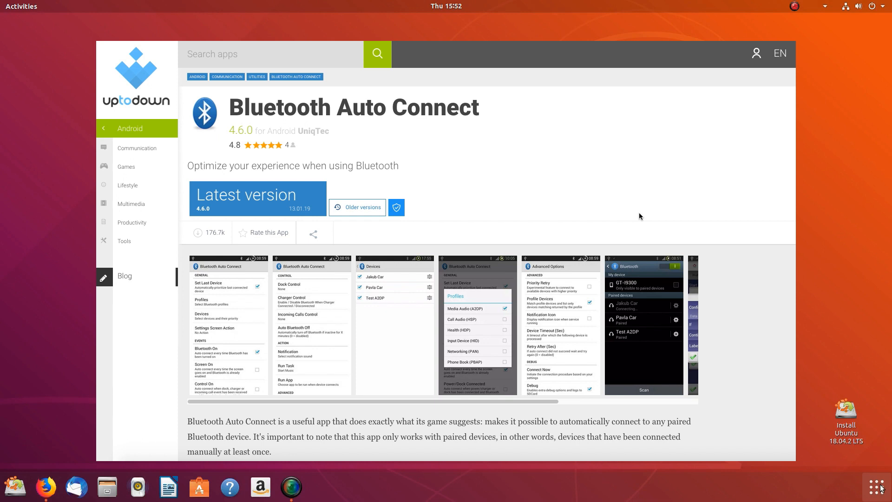
{"action": "mouse_move", "coordinate": [501, 238]}
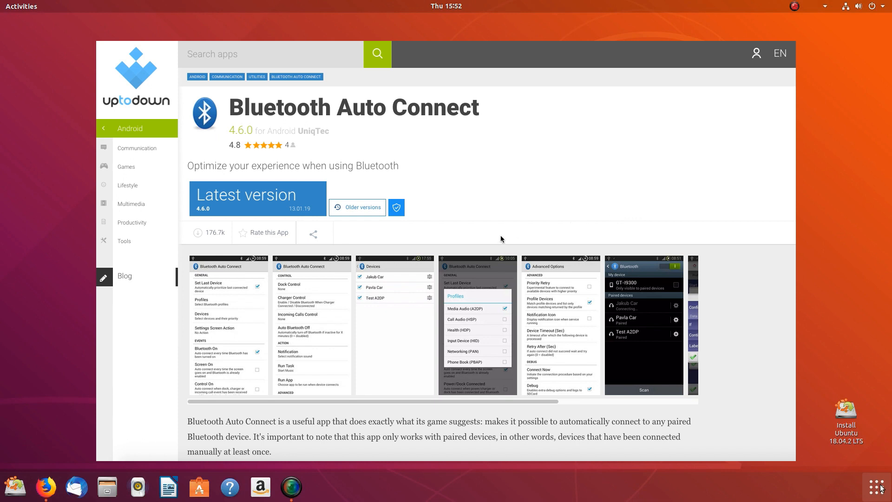
{"action": "mouse_move", "coordinate": [462, 229]}
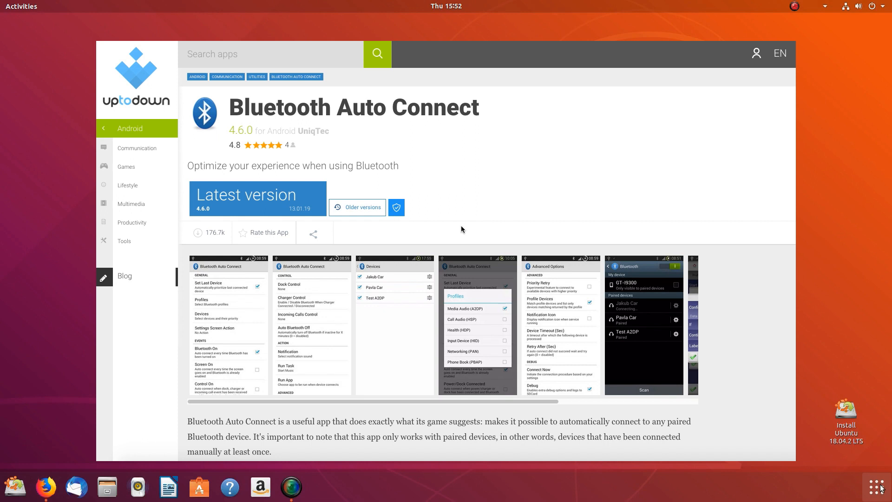
Scroll the Bluetooth Auto Connect page down past the screenshots to its description and Technical Information
{"action": "scroll", "scroll_direction": "down", "scroll_amount": 3}
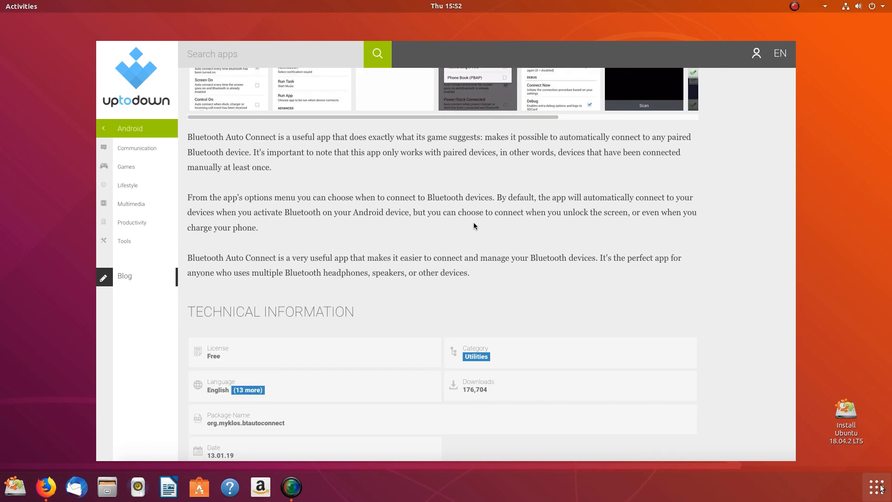
{"action": "scroll", "scroll_direction": "down", "scroll_amount": 3}
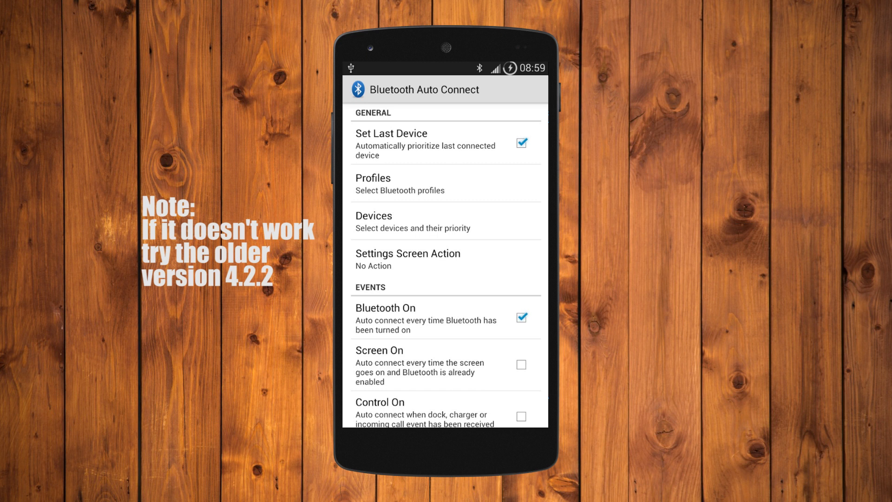
Scroll the Bluetooth Auto Connect settings and enter the Advanced Options list
{"action": "scroll", "scroll_direction": "down", "scroll_amount": 3}
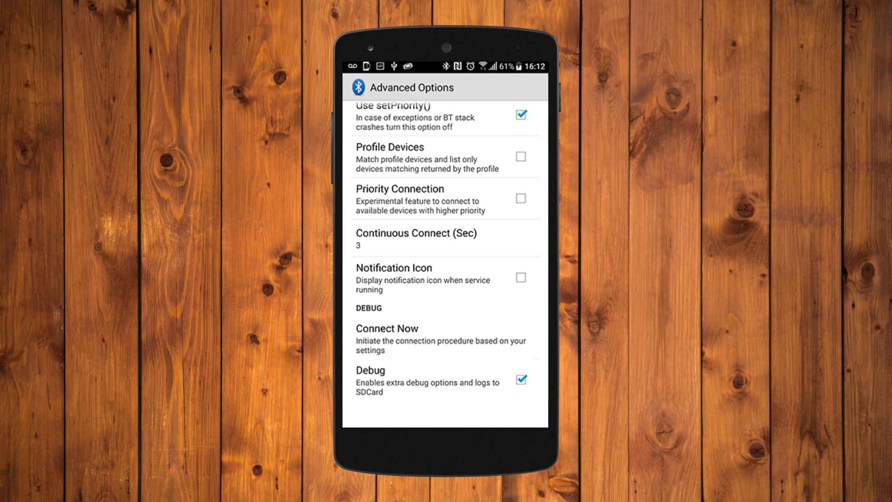
{"action": "left_click", "coordinate": [444, 339]}
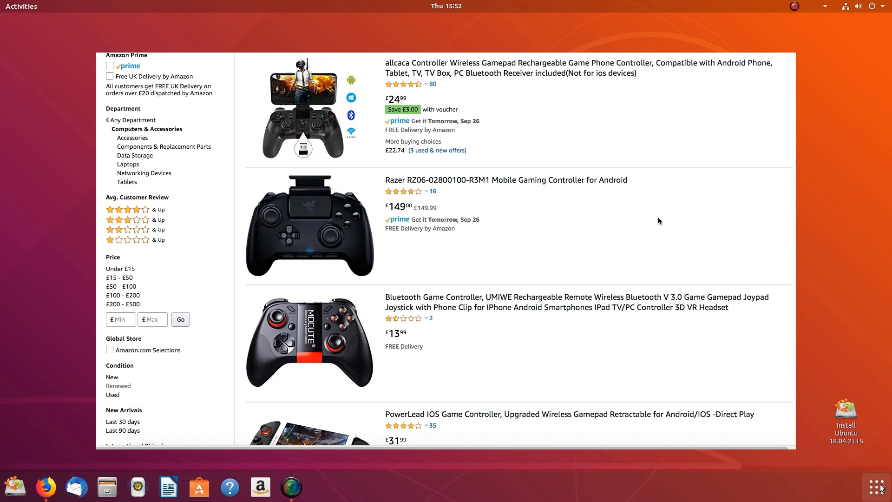
Scroll through the Amazon controller phone-clip results toward the Nyko Smart Clip listing
{"action": "scroll", "scroll_direction": "down", "scroll_amount": 3}
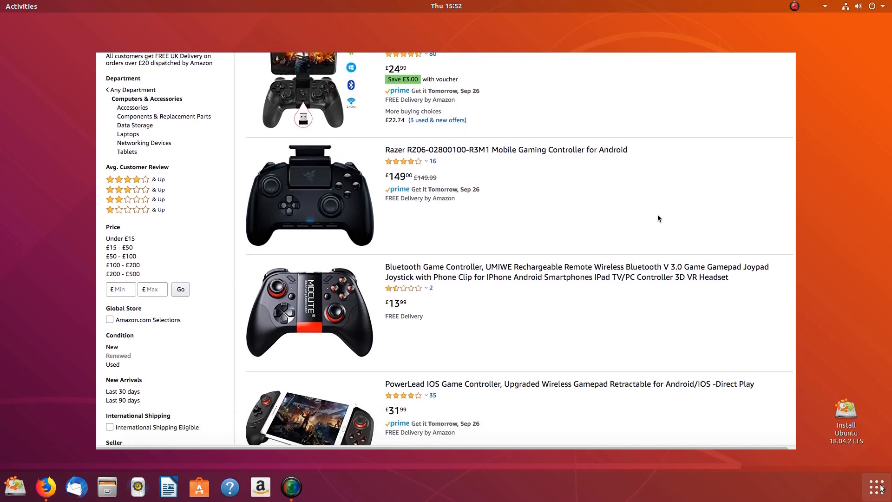
{"action": "scroll", "scroll_direction": "down", "scroll_amount": 3}
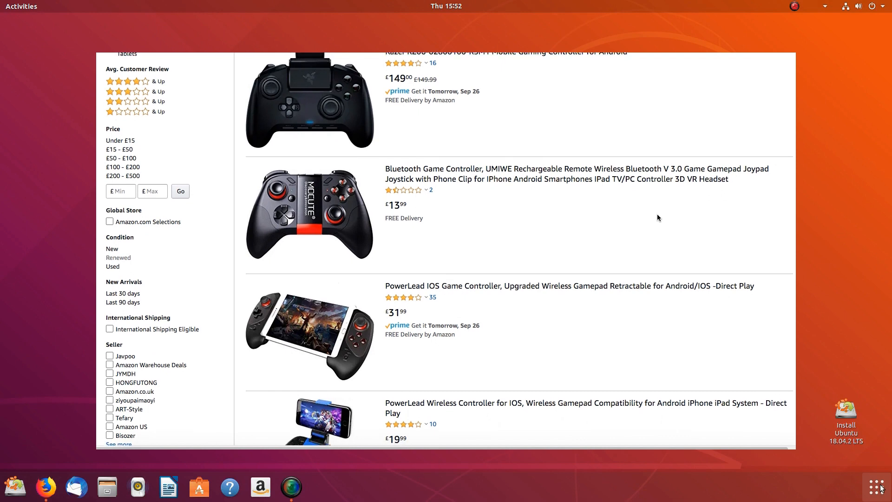
{"action": "scroll", "scroll_direction": "down", "scroll_amount": 3}
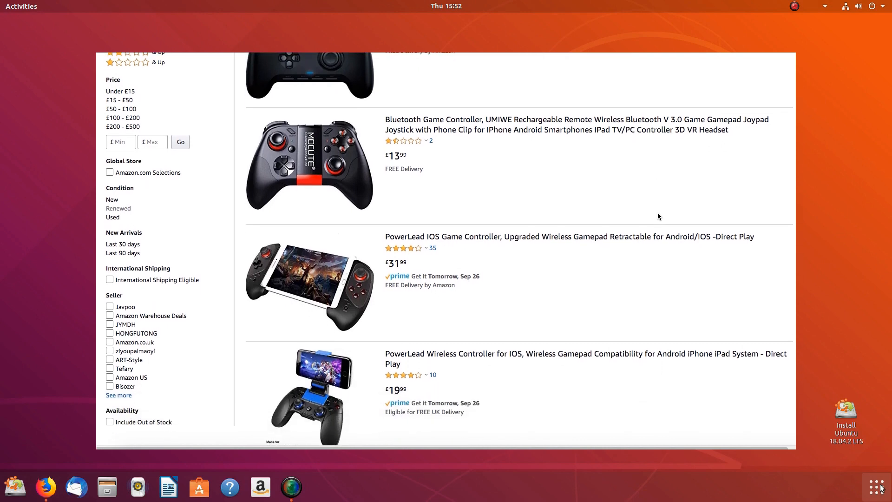
{"action": "scroll", "scroll_direction": "down", "scroll_amount": 3}
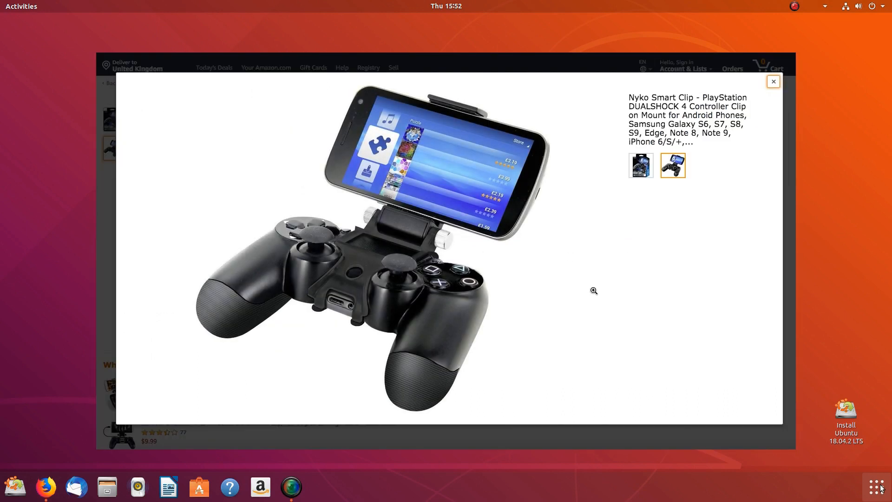
{"action": "mouse_move", "coordinate": [617, 293]}
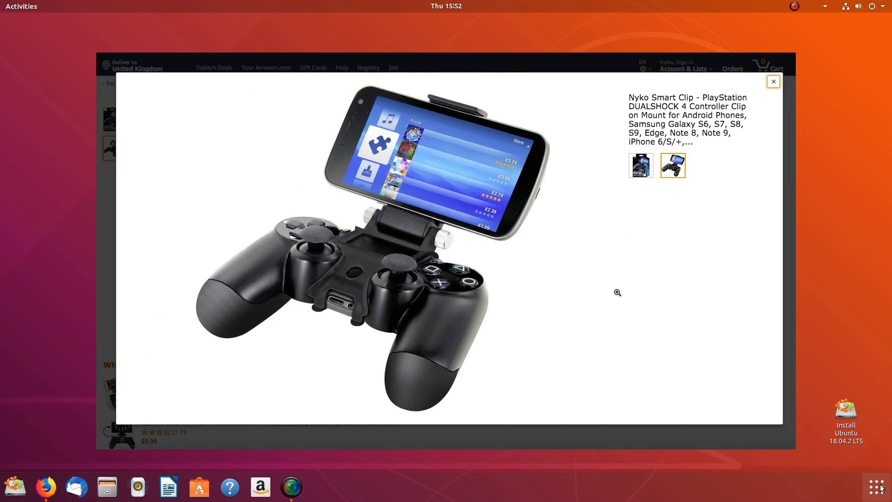